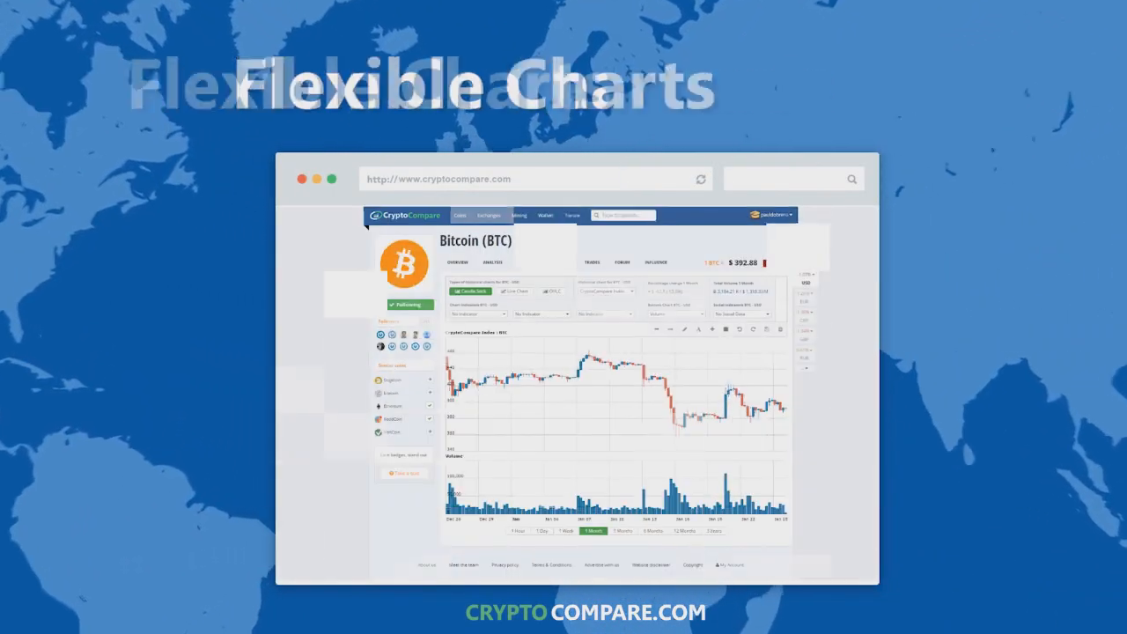
{"action": "left_click", "coordinate": [621, 262]}
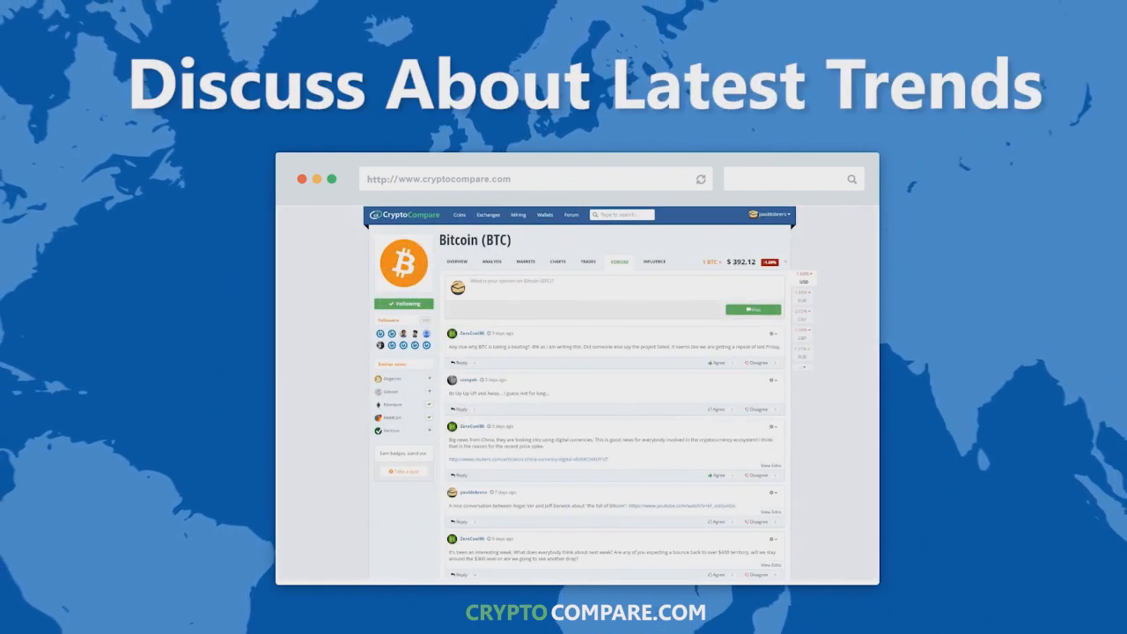